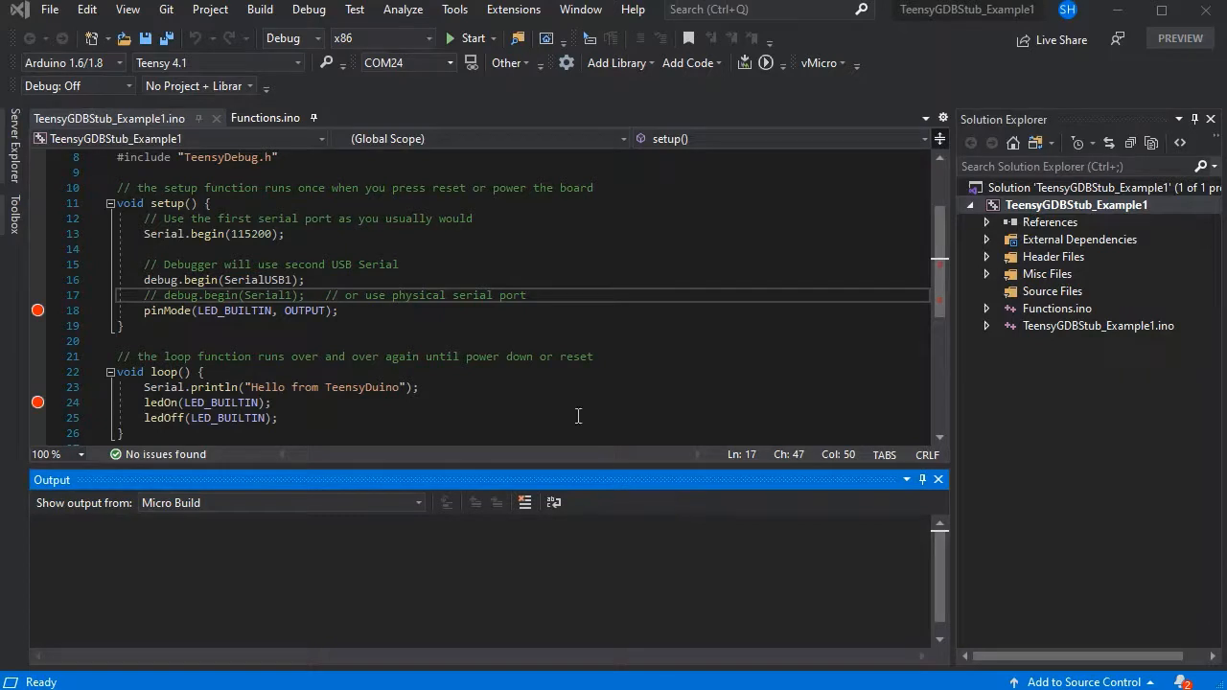
- Select COM24, the USB Serial Device, as the Teensy 4.1 upload port
left_click(513, 10)
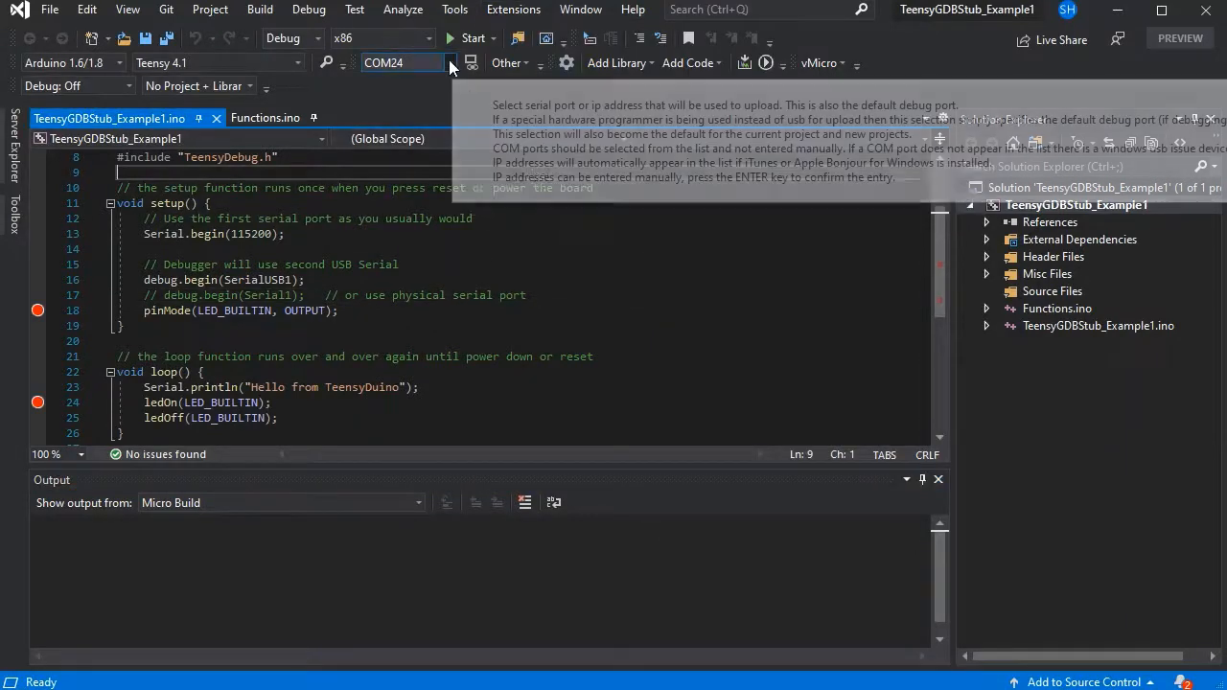
left_click(450, 62)
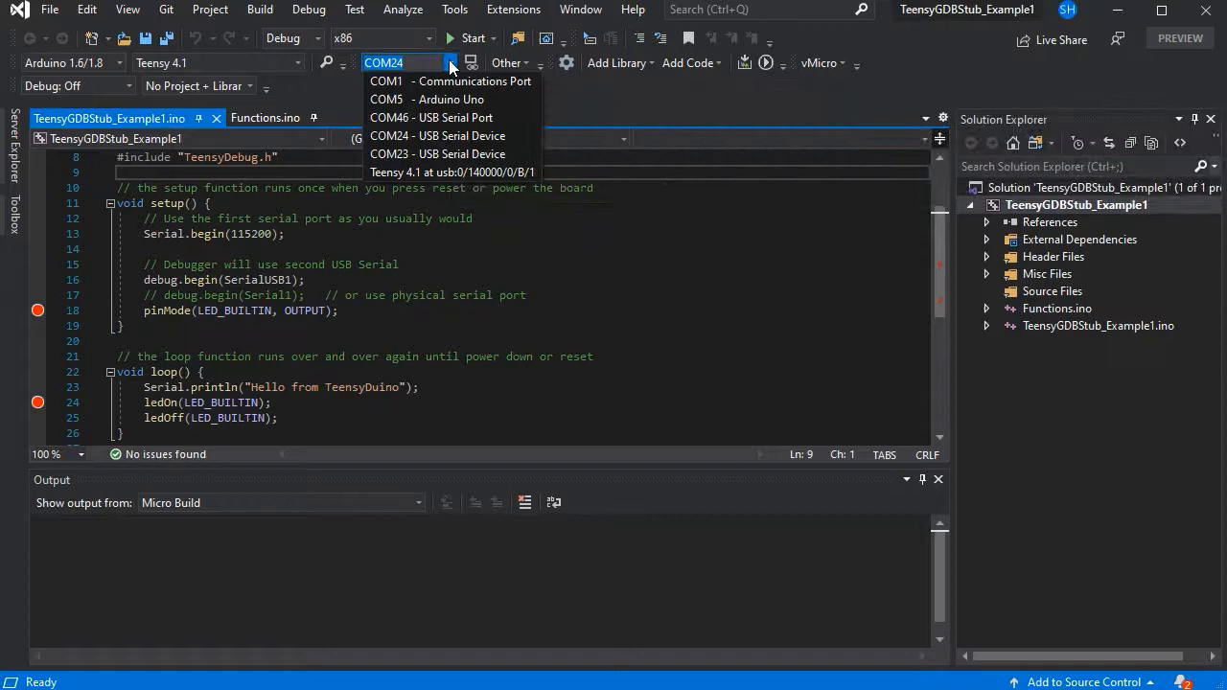
mouse_move(480, 144)
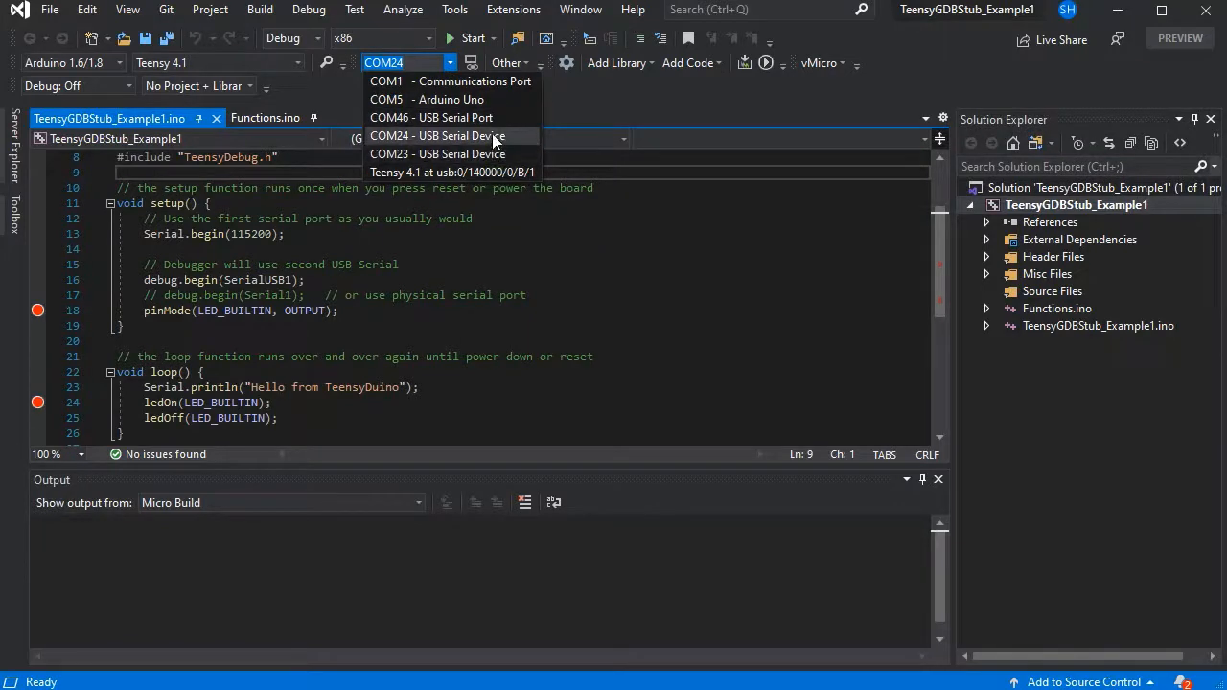
left_click(437, 135)
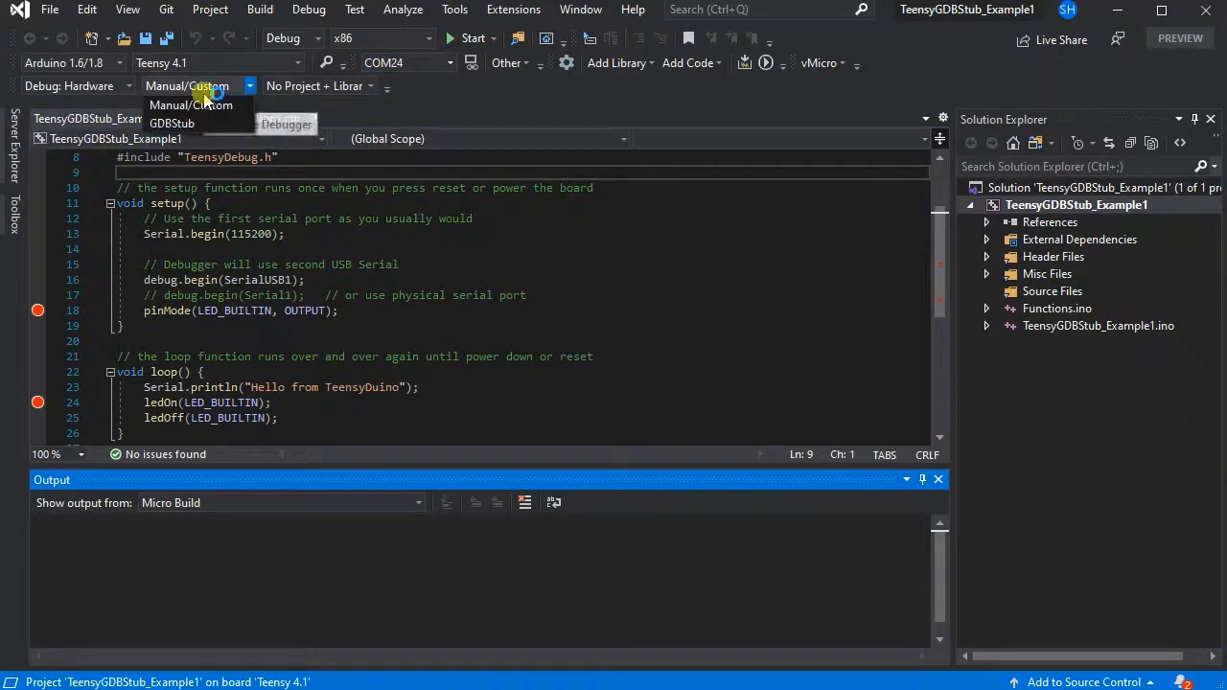
- Choose GDBStub as the debugger and override the debug port to COM23
left_click(172, 122)
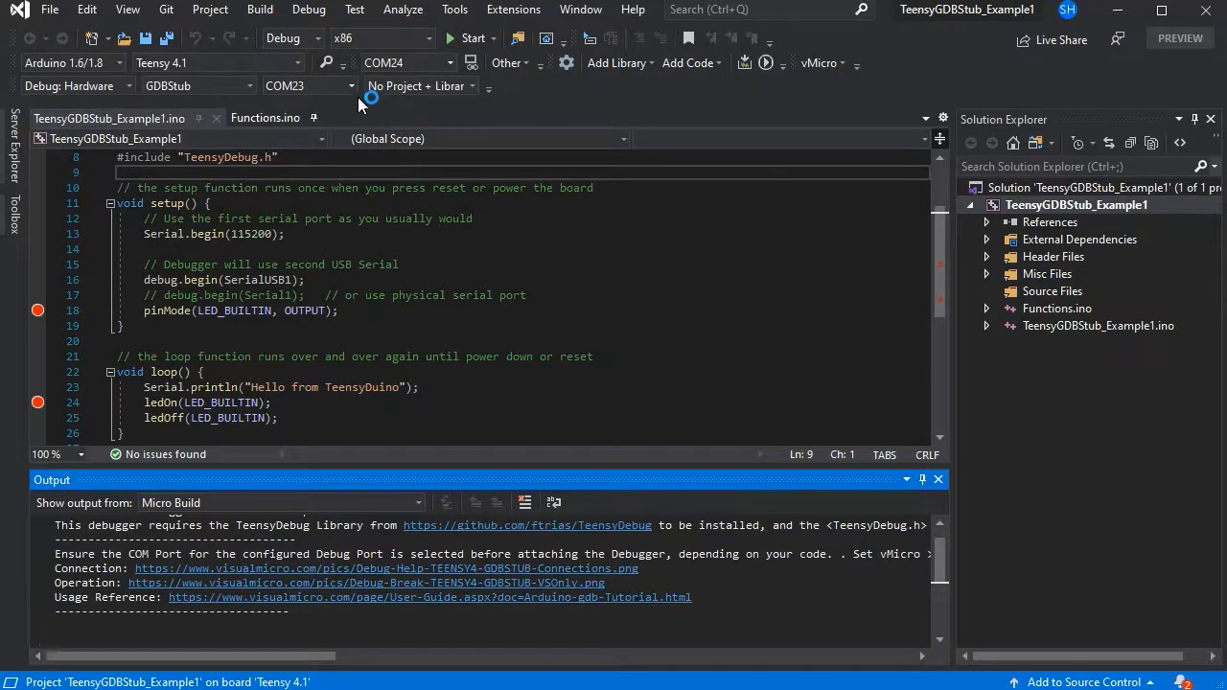
left_click(353, 85)
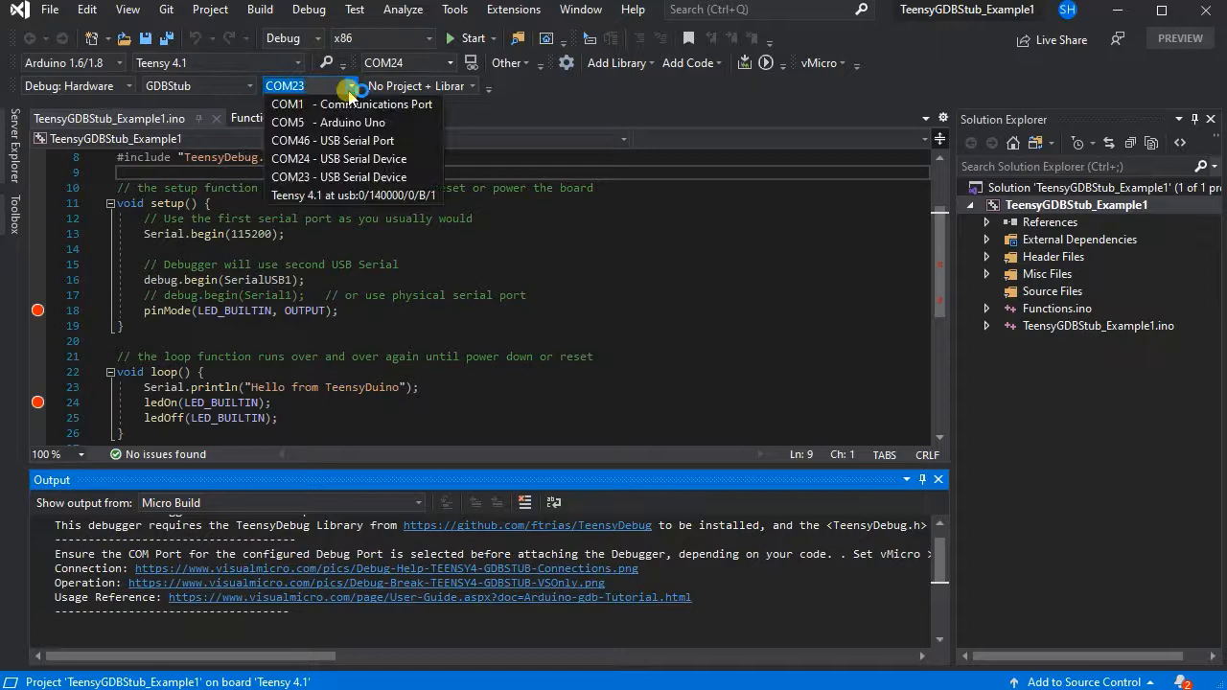
mouse_move(345, 176)
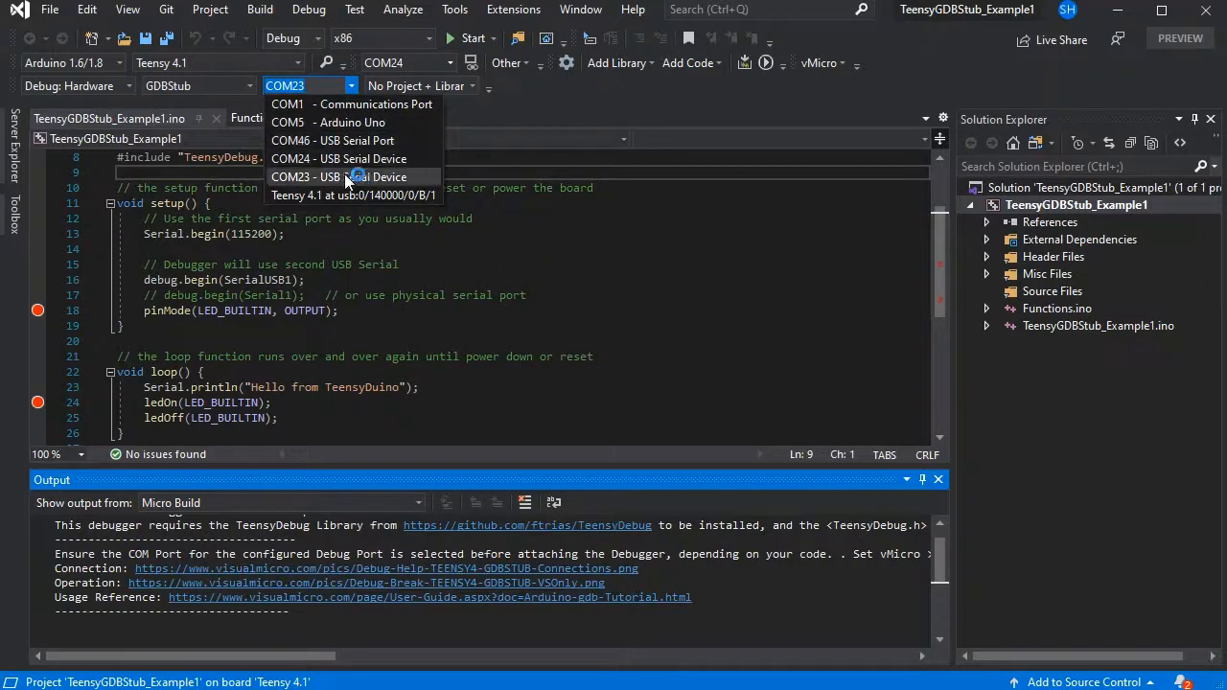
left_click(317, 176)
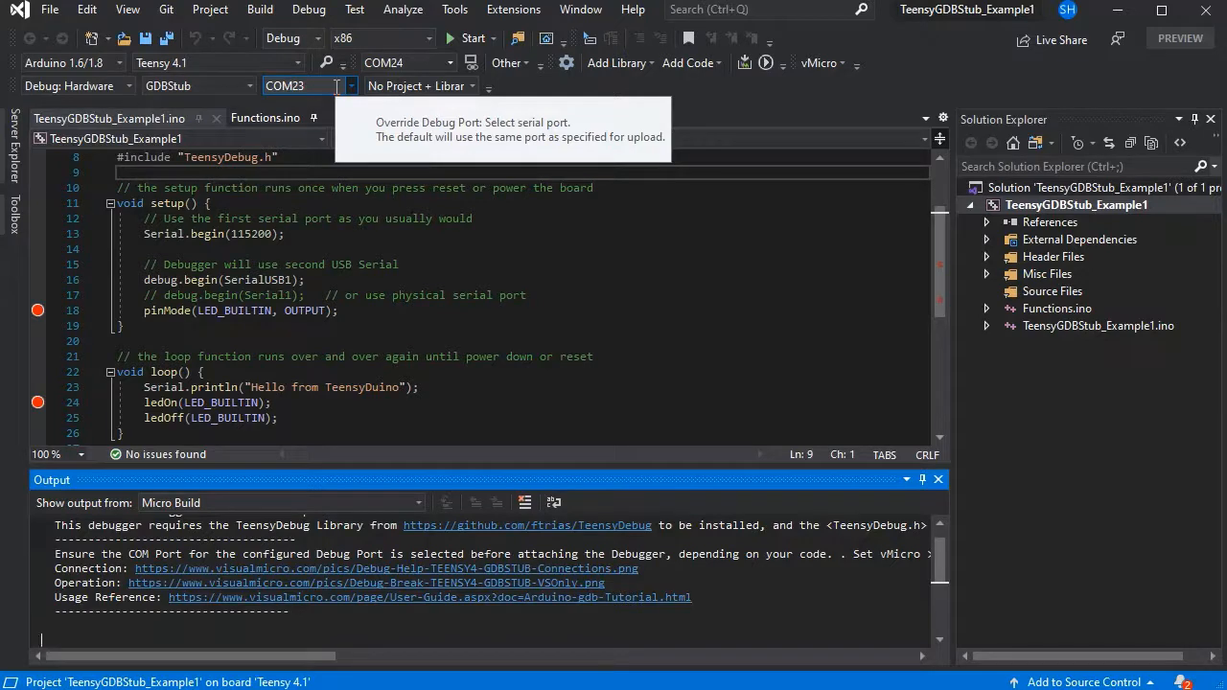
mouse_move(355, 89)
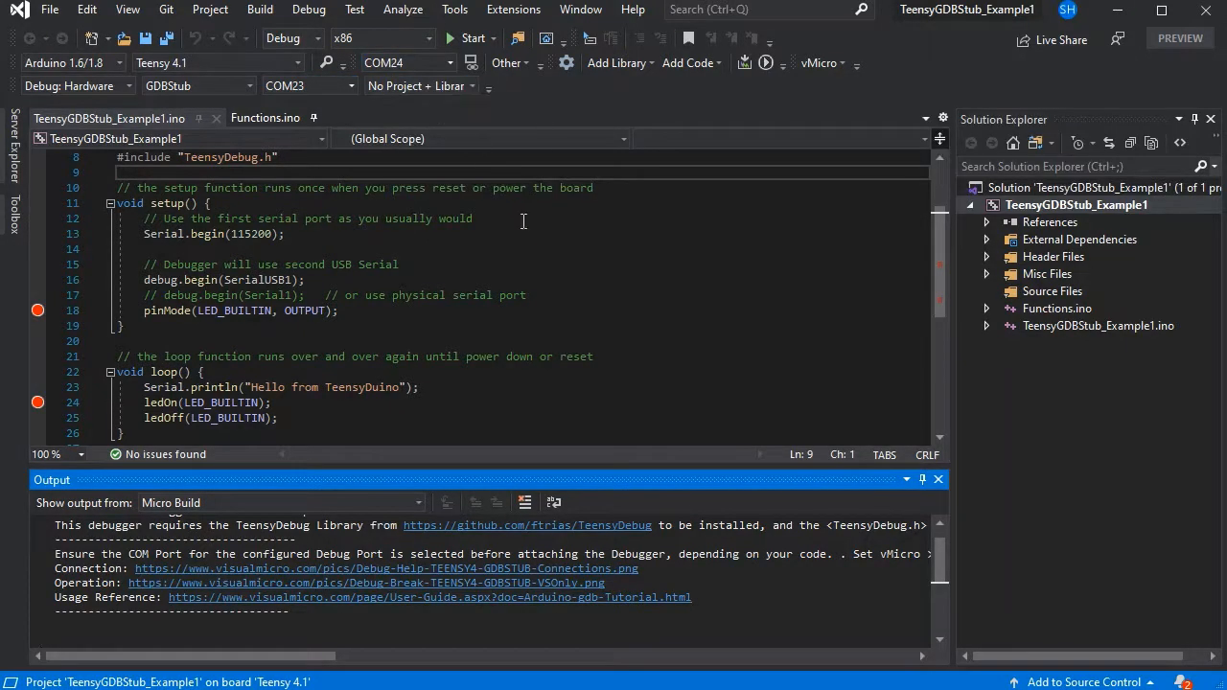
mouse_move(736, 112)
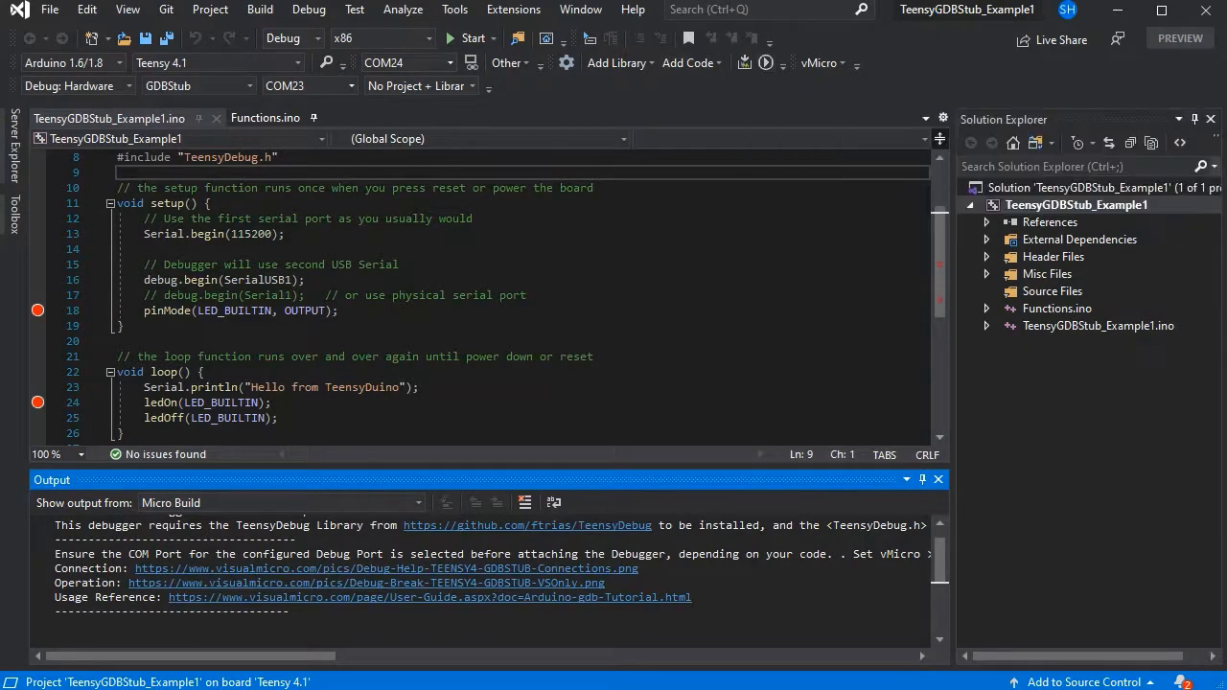
- Start debugging the Teensy sketch and scroll to the line 24 breakpoint in loop()
left_click(309, 10)
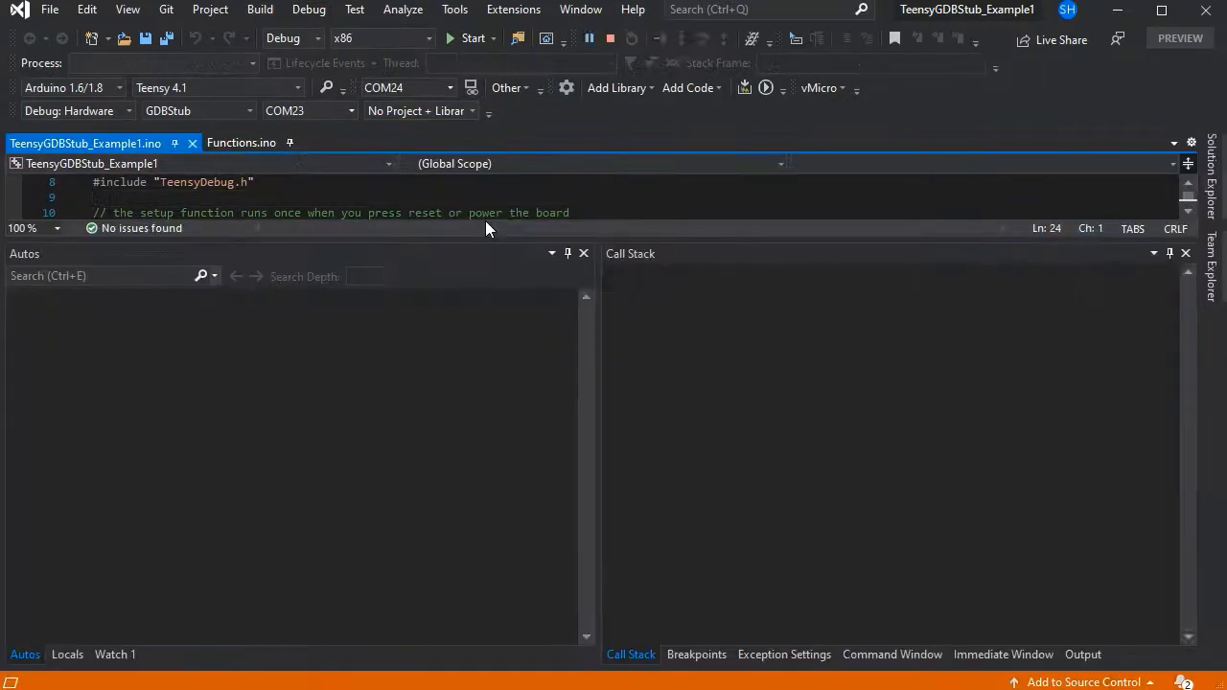
left_click(454, 39)
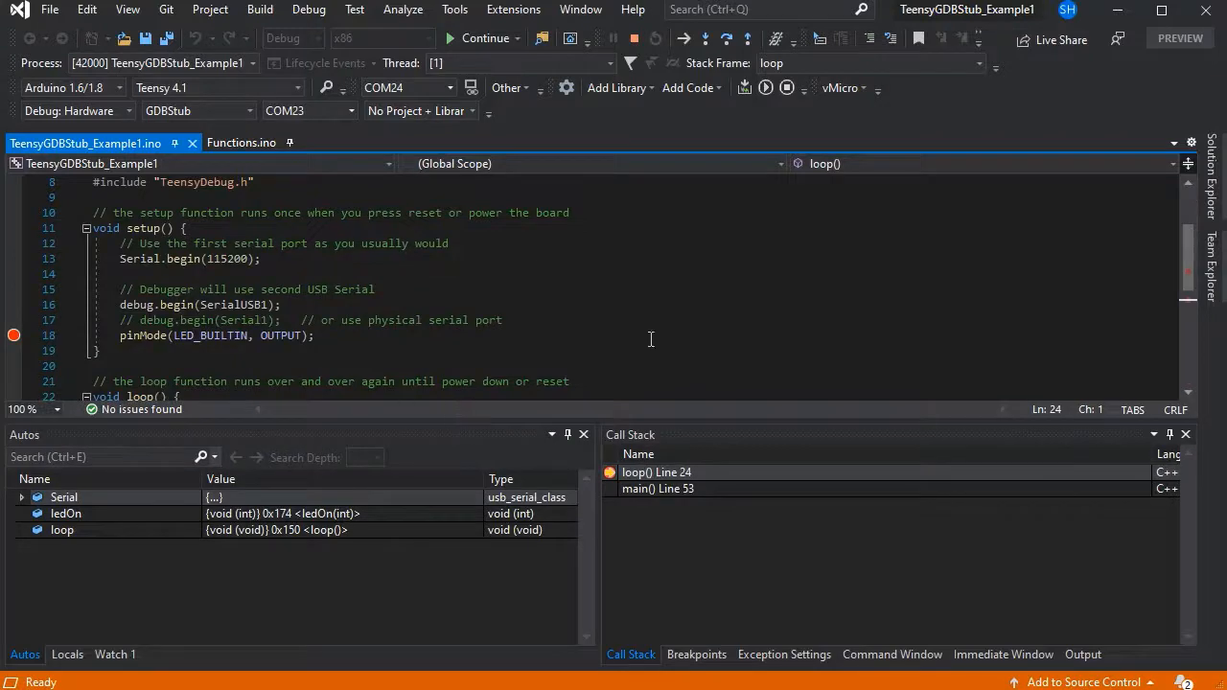
scroll("down", 3)
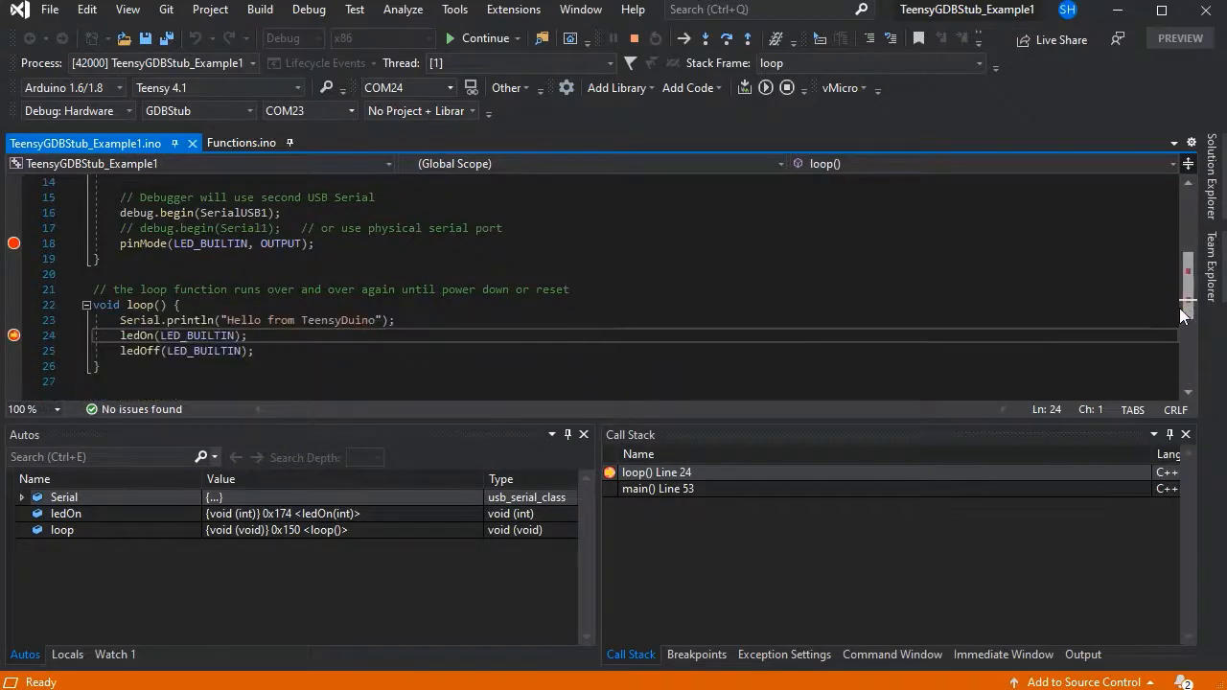
- Open the COM24 serial monitor, then continue to the line 24 breakpoint again
left_click(471, 88)
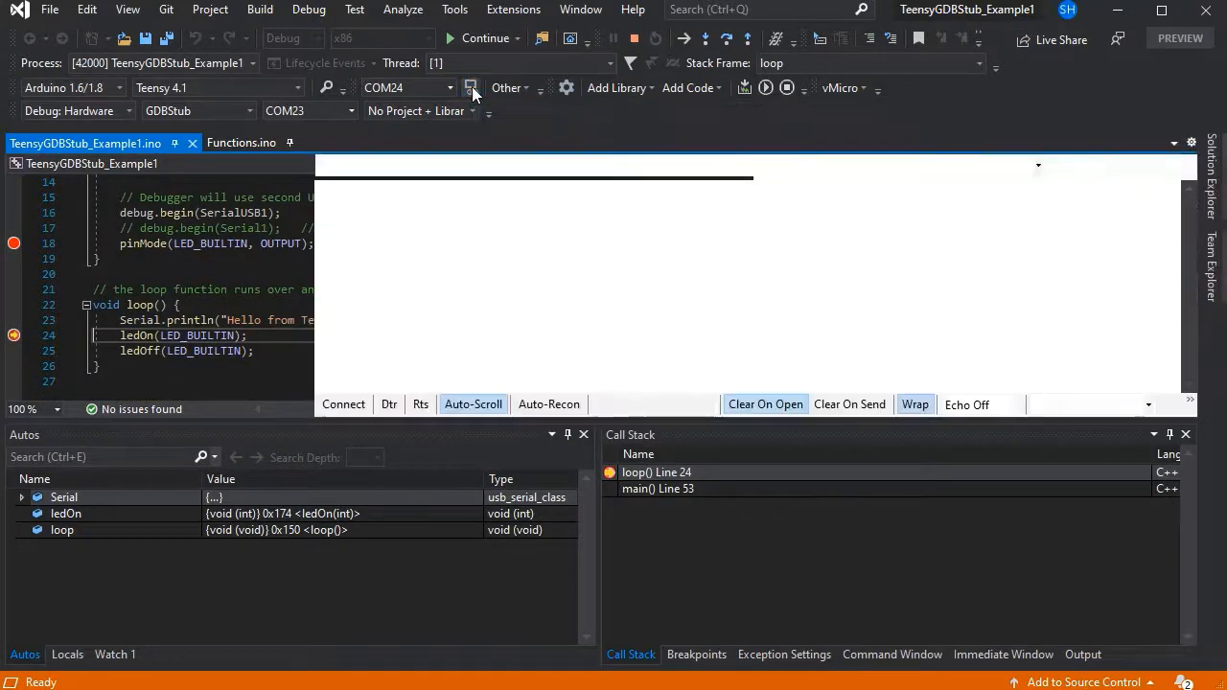
left_click(471, 87)
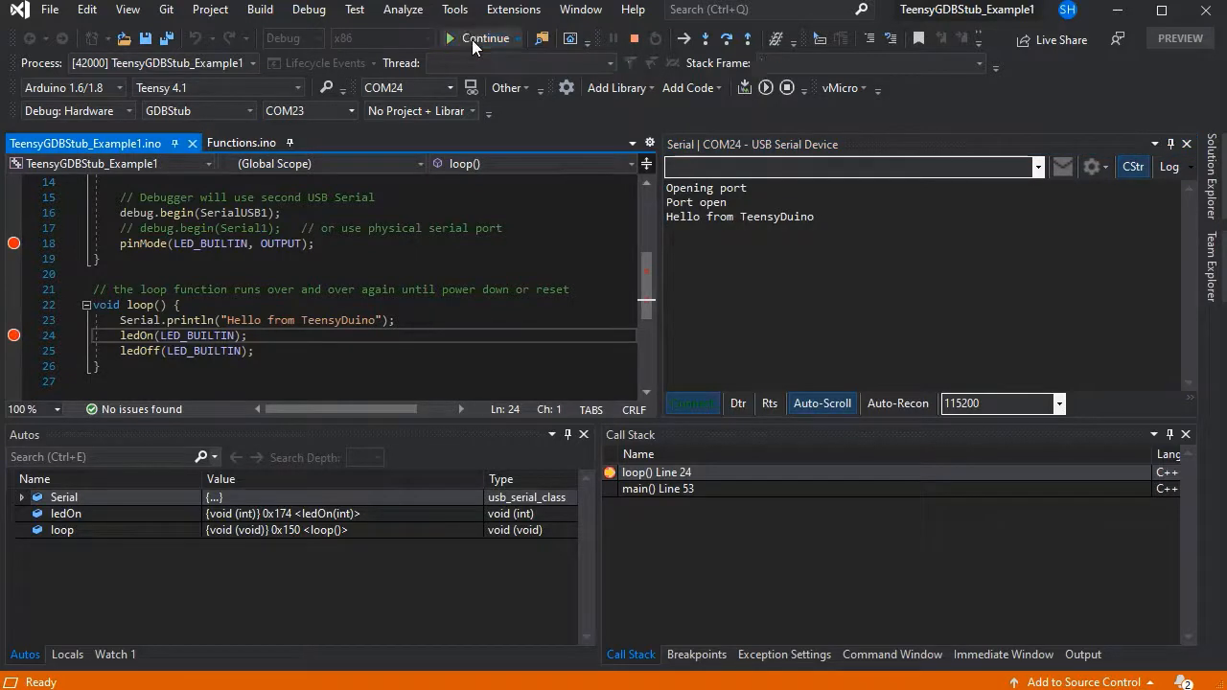
left_click(449, 38)
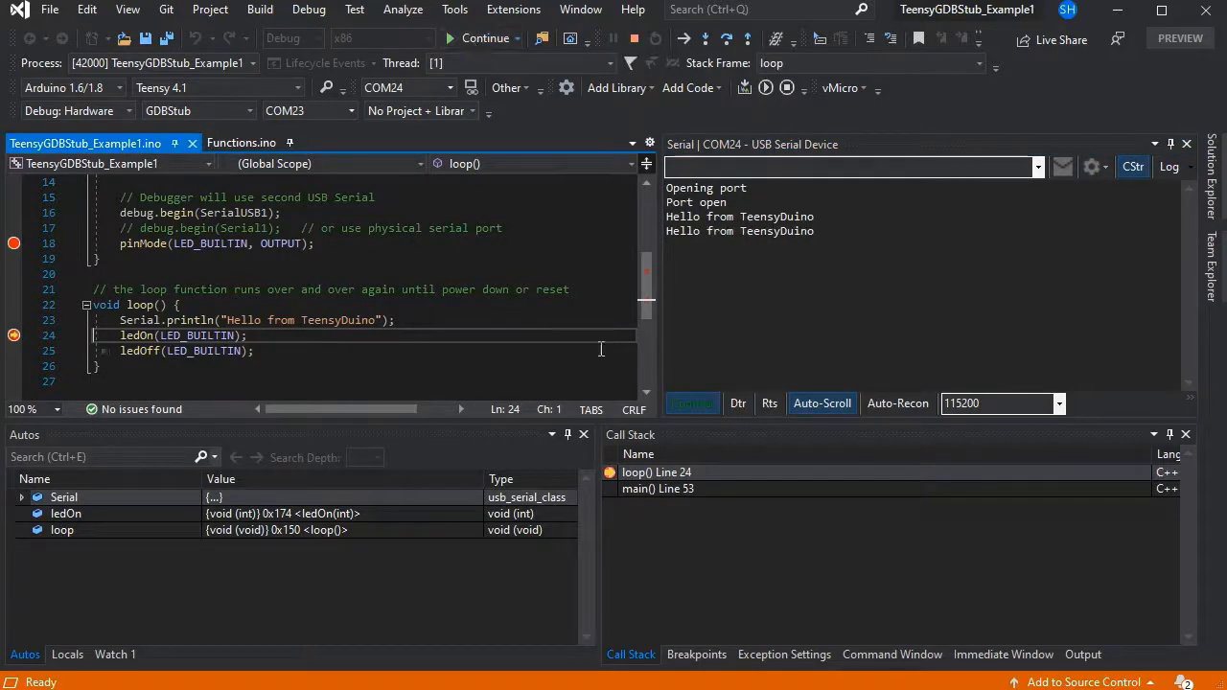